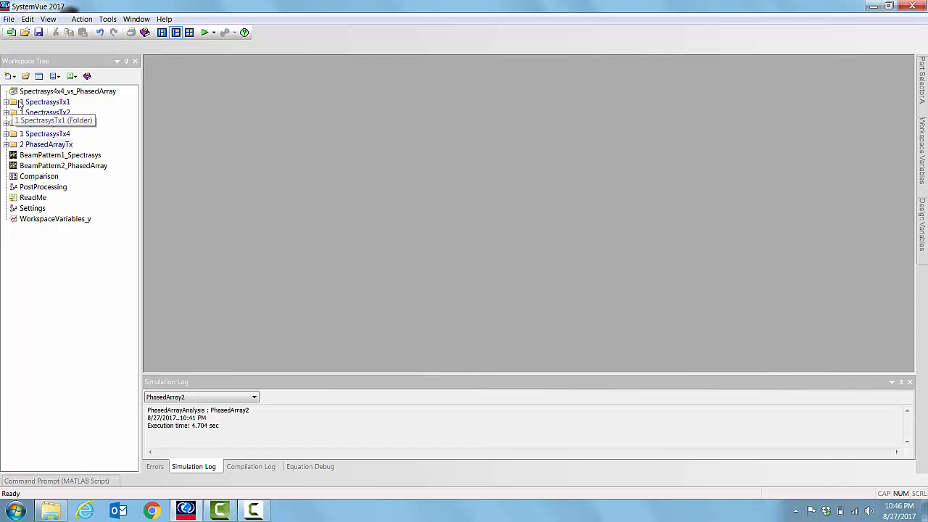
mouse_move(46, 114)
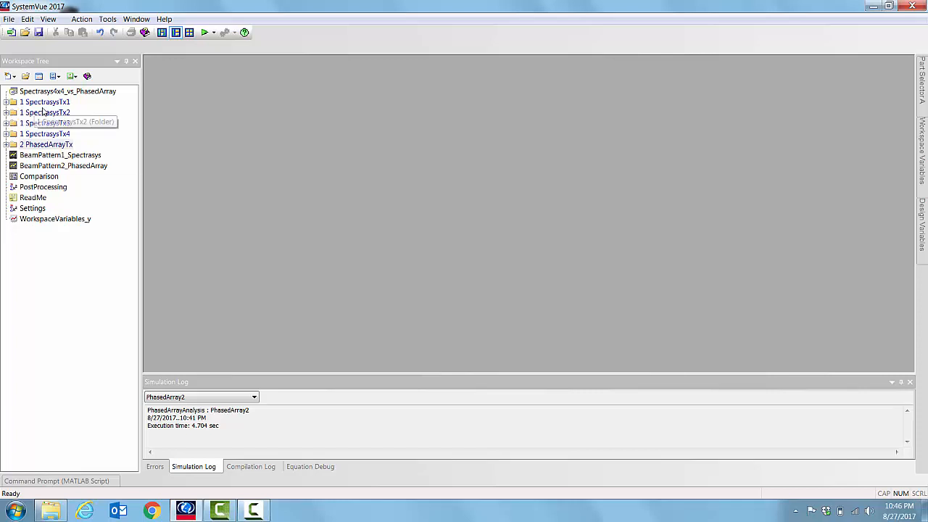
mouse_move(46, 101)
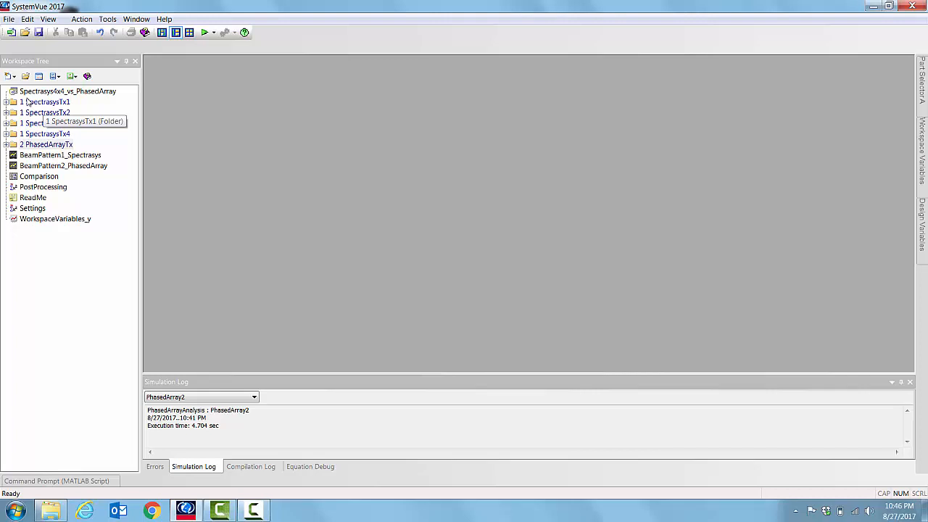
mouse_move(66, 90)
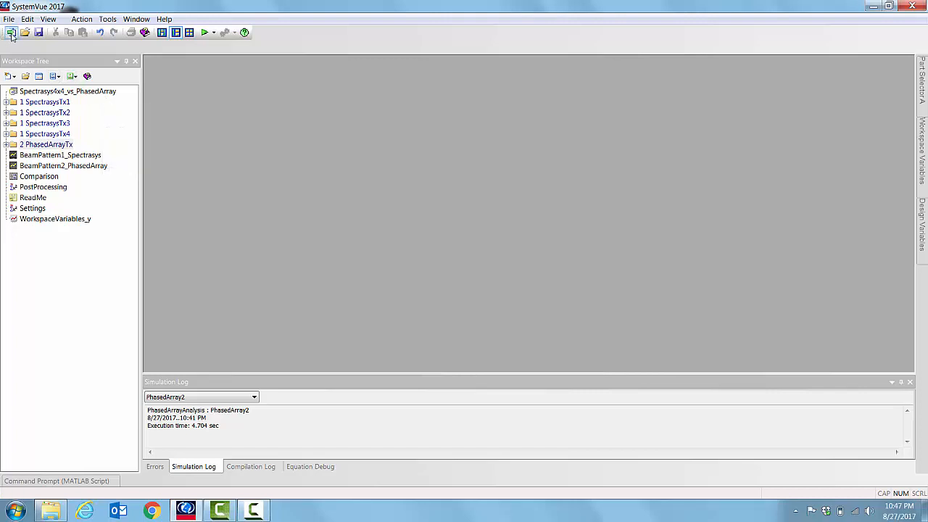
Step: Bring up the Getting Started dialog with recent workspaces and templates
left_click(12, 32)
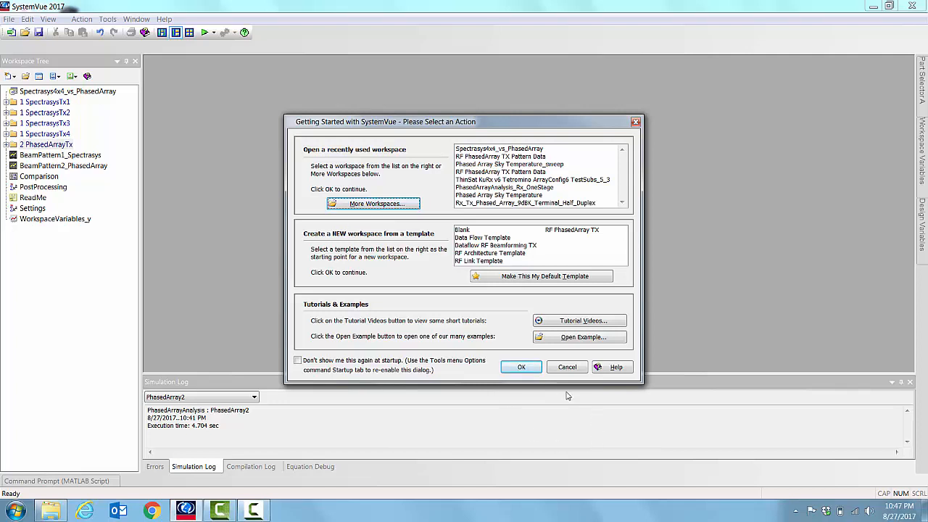
Step: Create a Blank-template workspace, then close it to keep only the phased array workspace
left_click(521, 366)
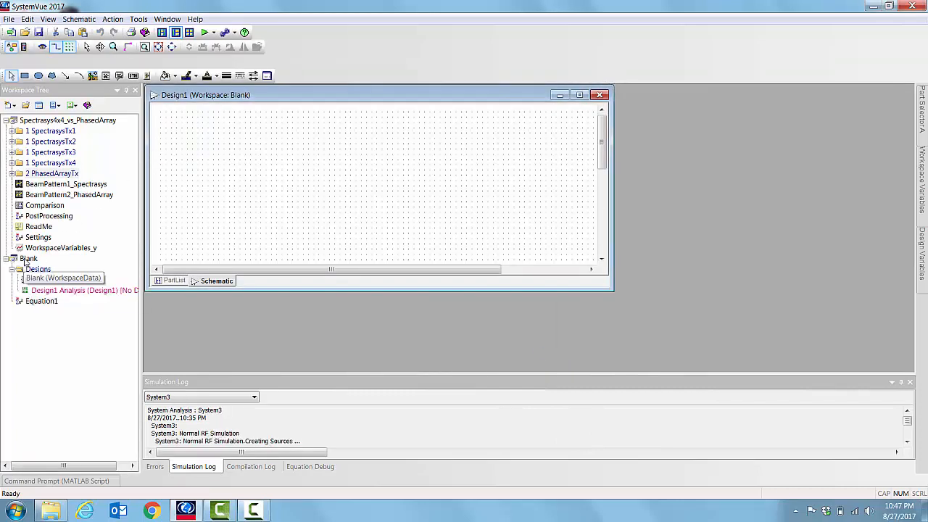
left_click(600, 96)
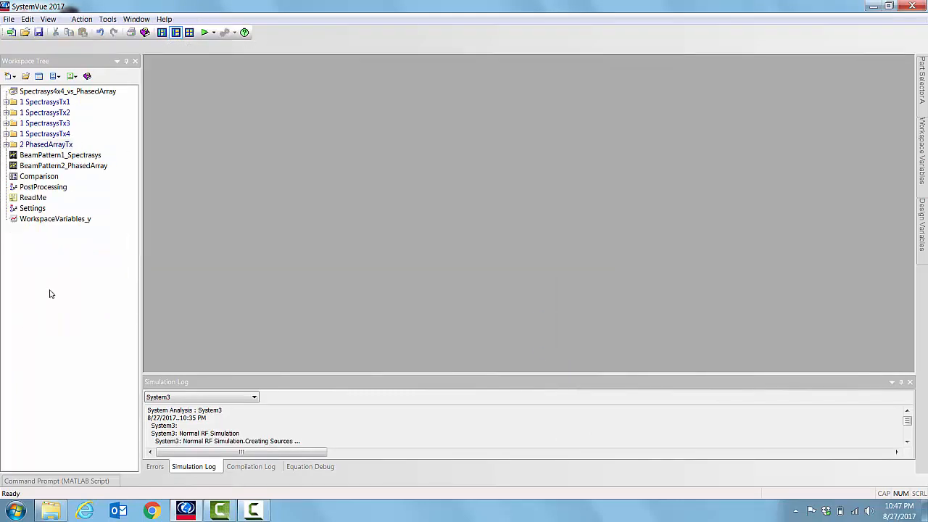
mouse_move(302, 152)
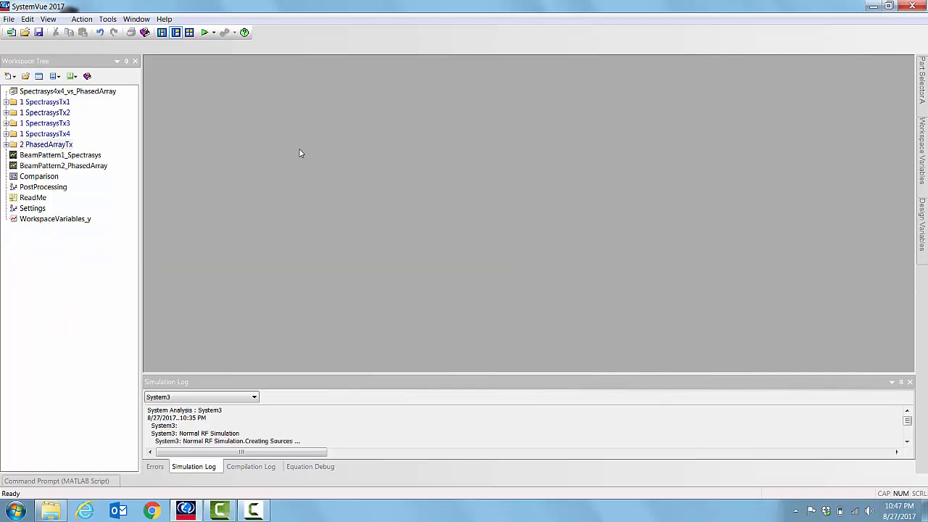
mouse_move(32, 91)
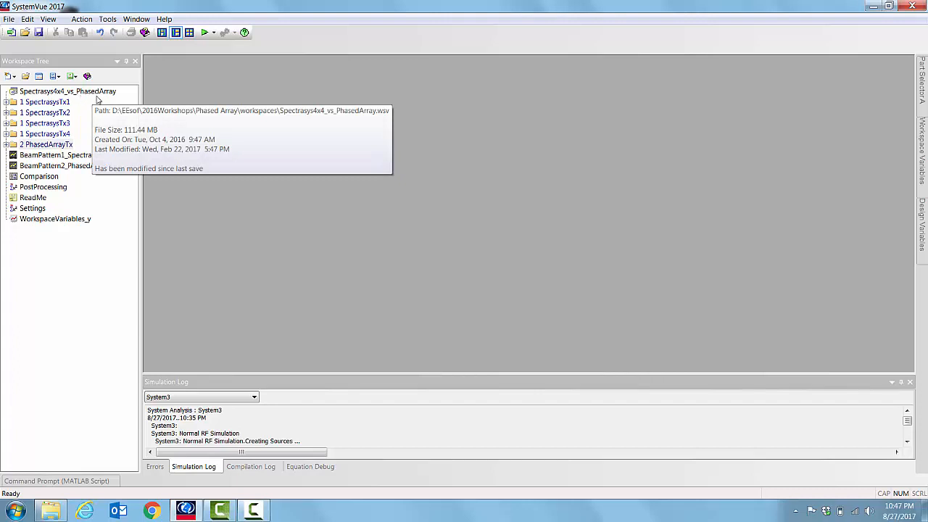
mouse_move(47, 122)
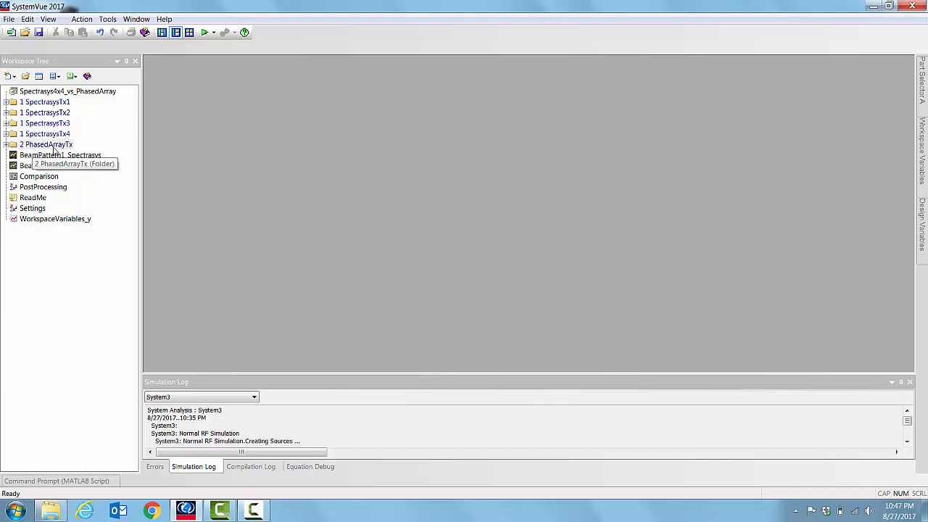
mouse_move(76, 102)
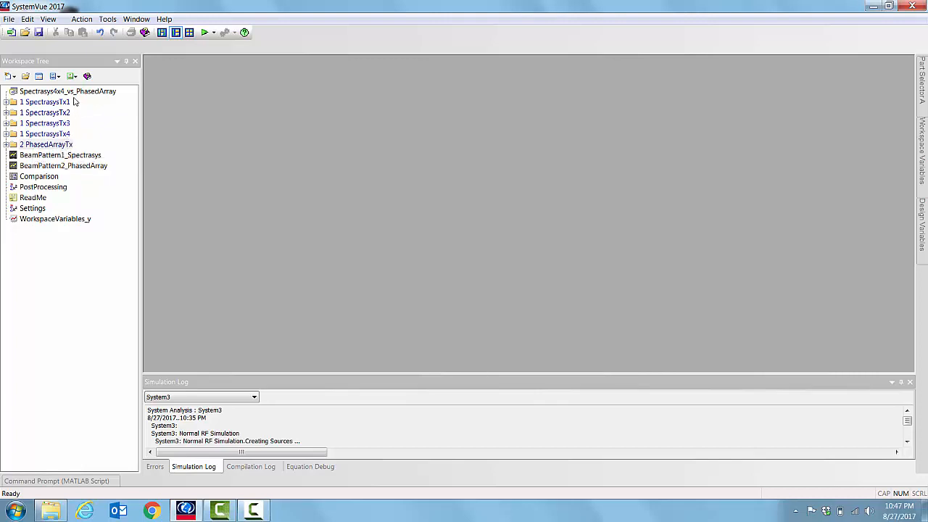
mouse_move(70, 134)
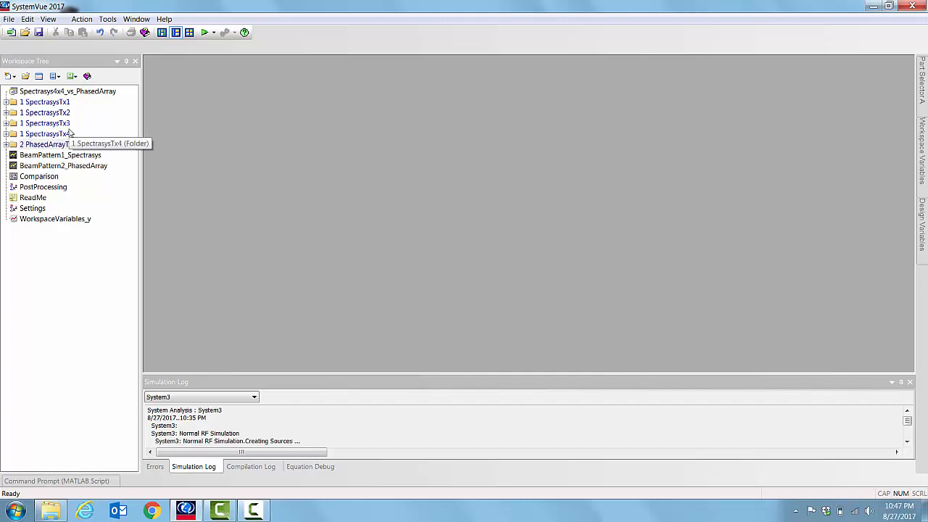
mouse_move(78, 134)
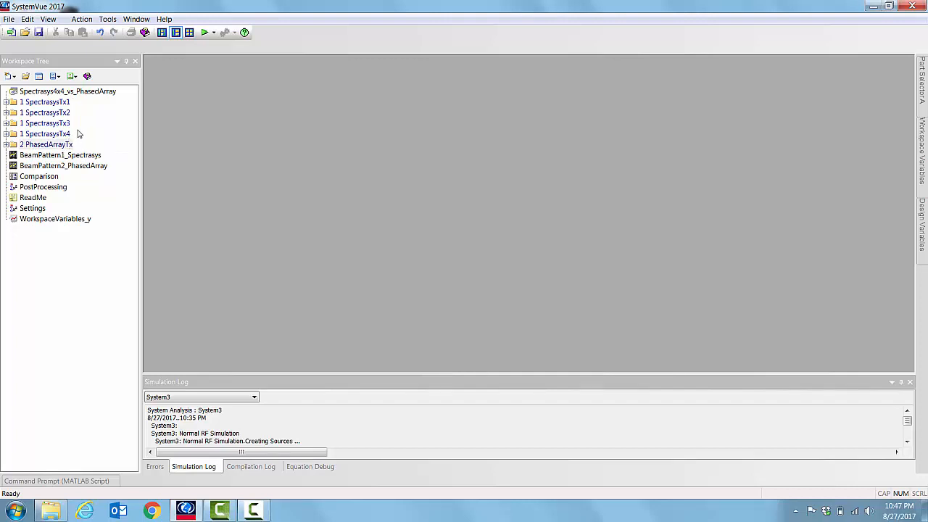
Step: Expand the SpectrasysTx1 folder to reach the Design1 transmitter schematic
left_click(6, 101)
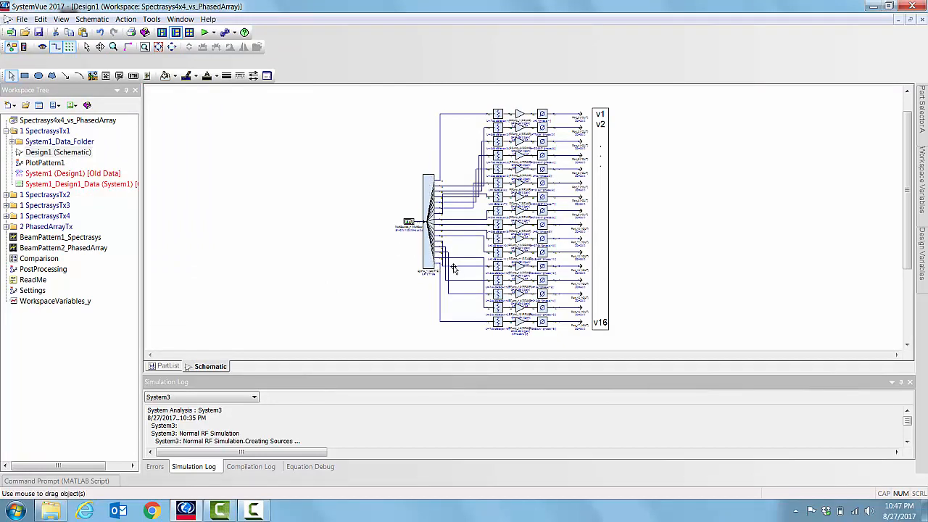
mouse_move(464, 278)
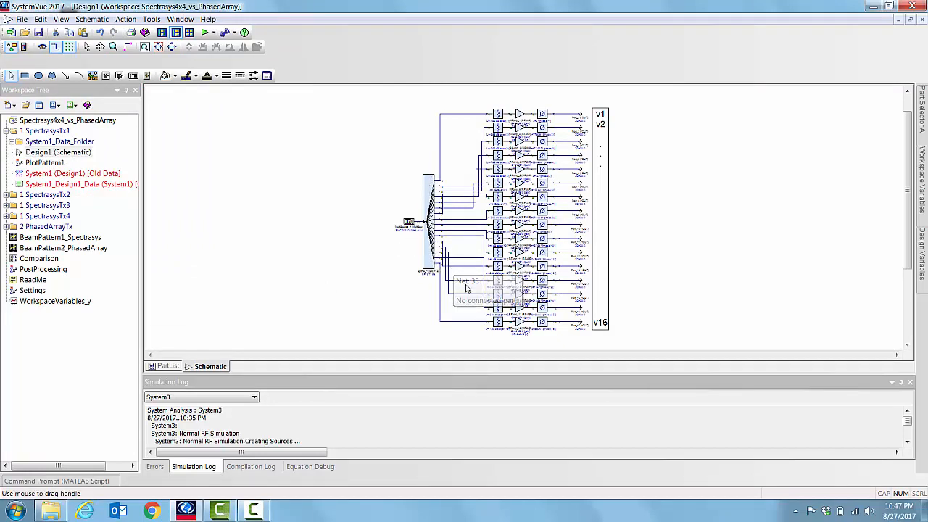
mouse_move(476, 332)
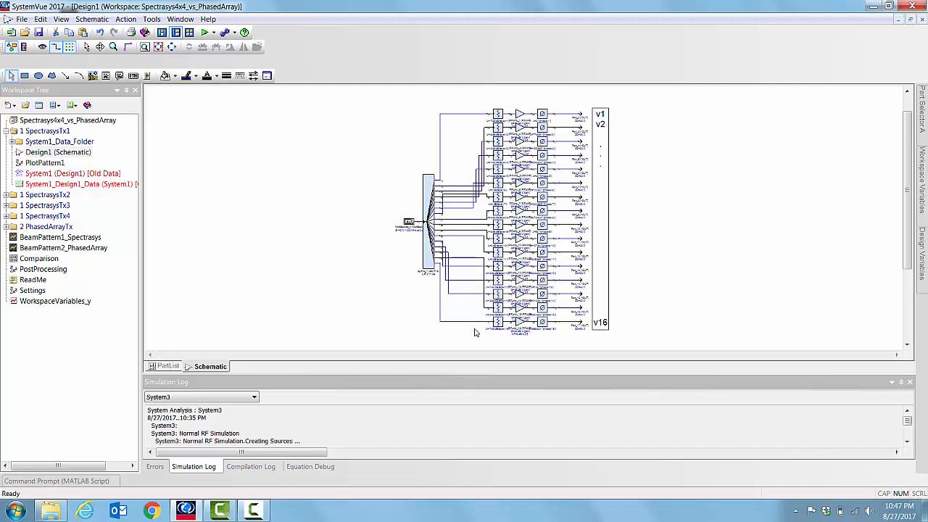
mouse_move(480, 138)
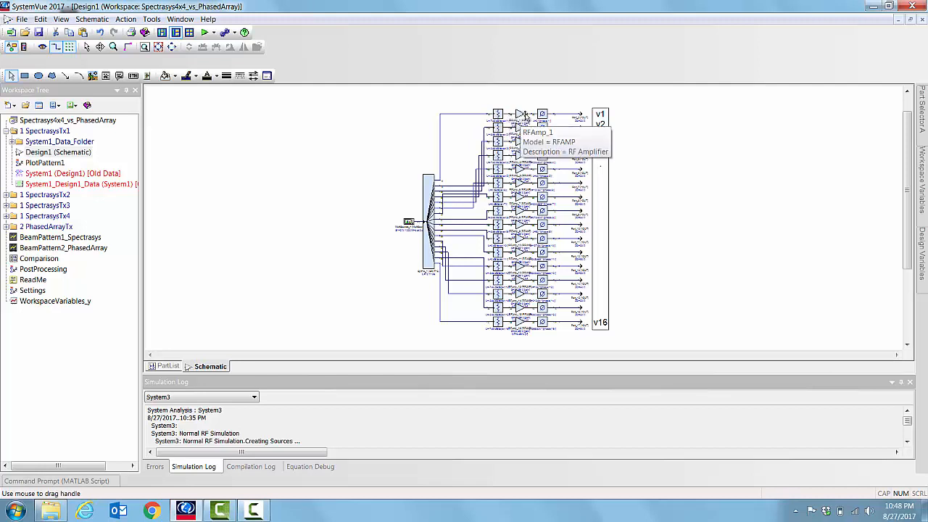
mouse_move(521, 114)
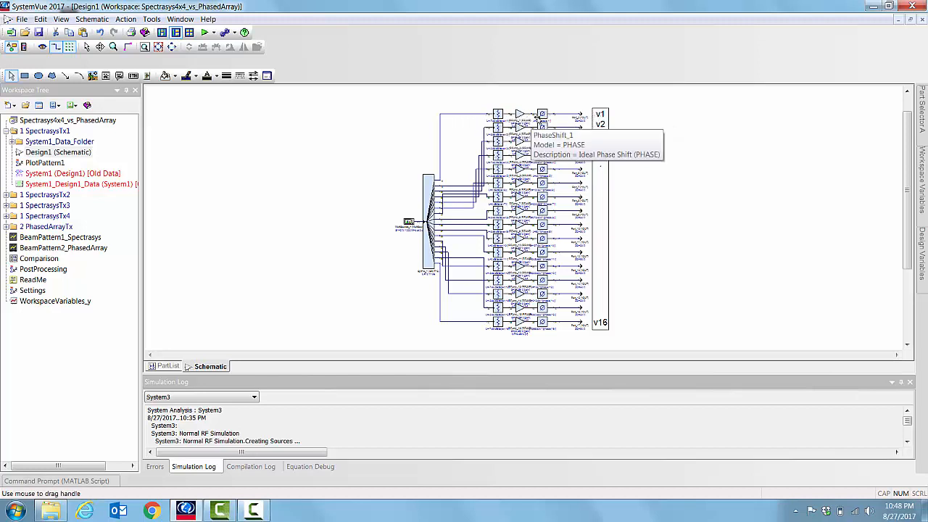
mouse_move(581, 117)
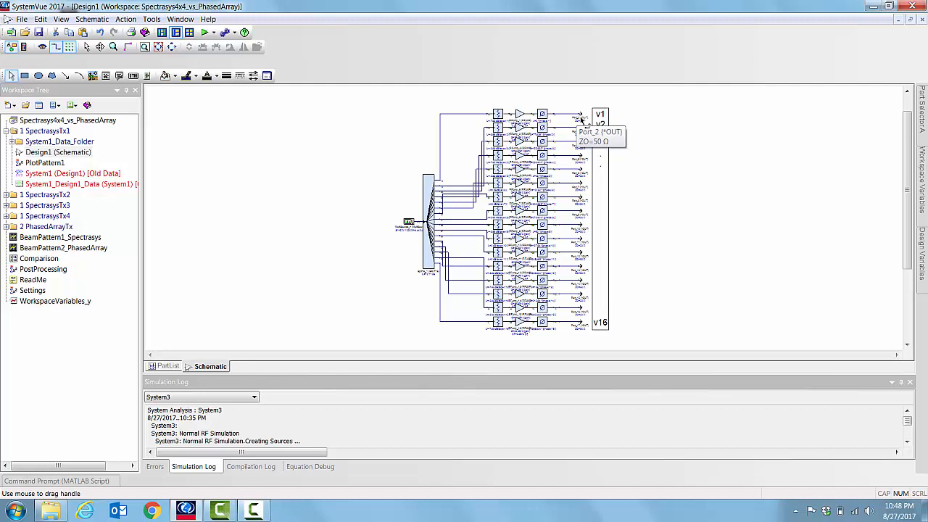
mouse_move(580, 119)
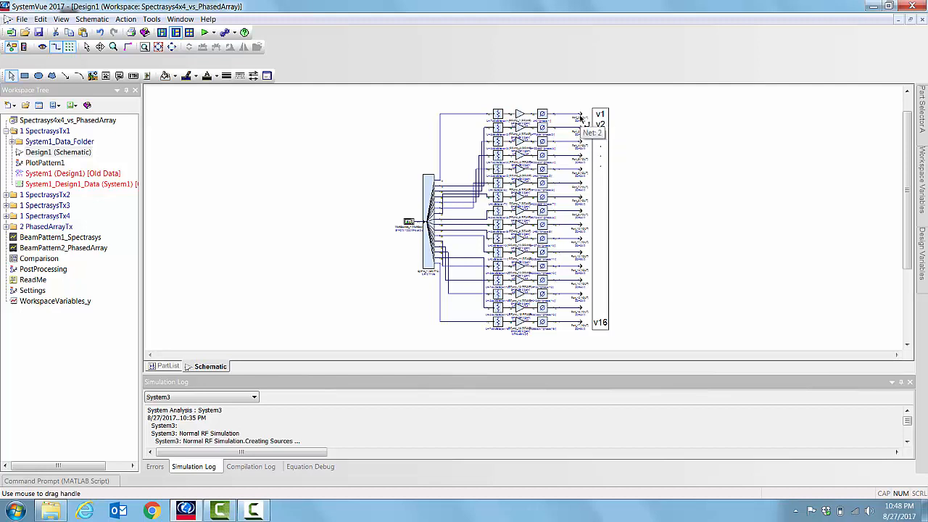
mouse_move(573, 173)
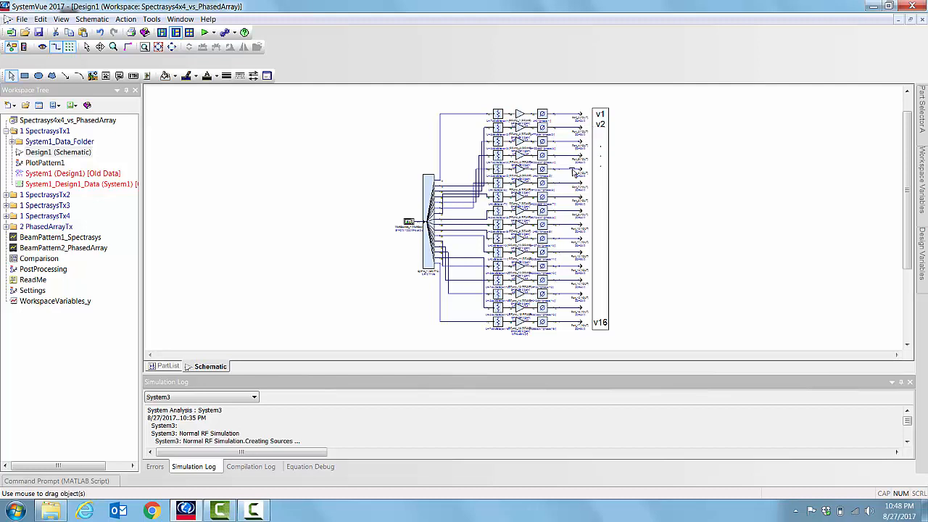
mouse_move(583, 325)
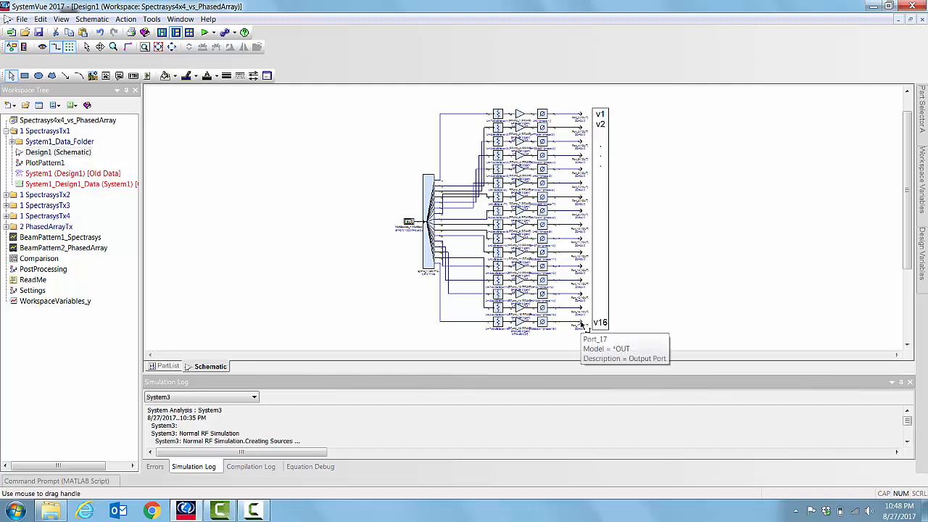
mouse_move(583, 304)
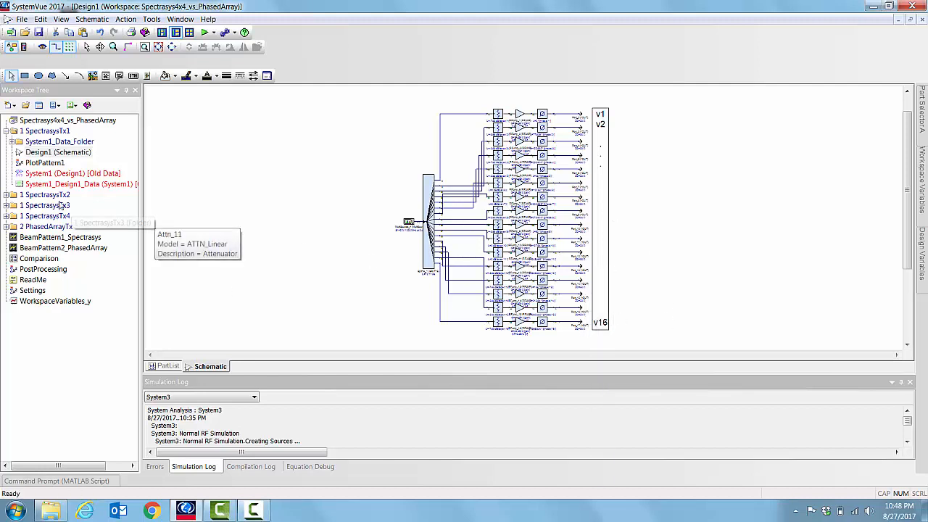
mouse_move(72, 174)
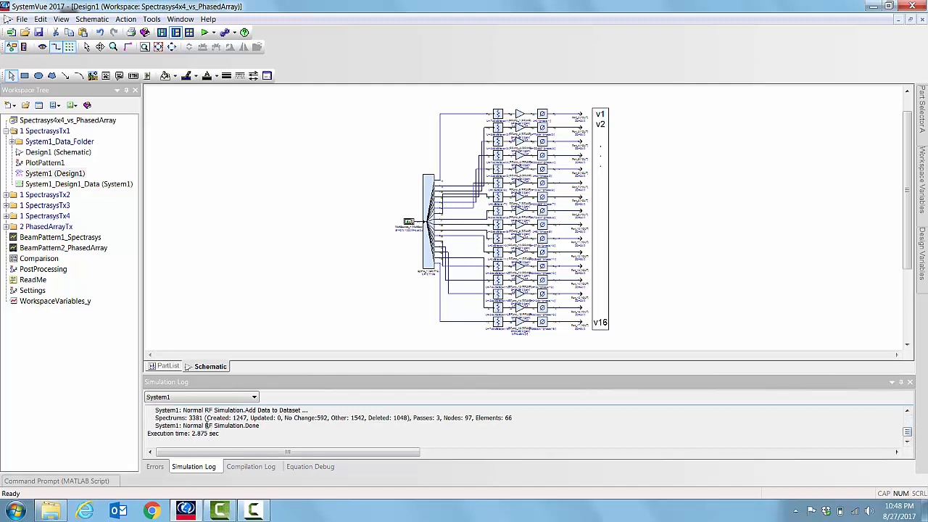
Step: Display the BeamPattern1_Spectrasys 3D beam pattern with its peak marker
right_click(43, 162)
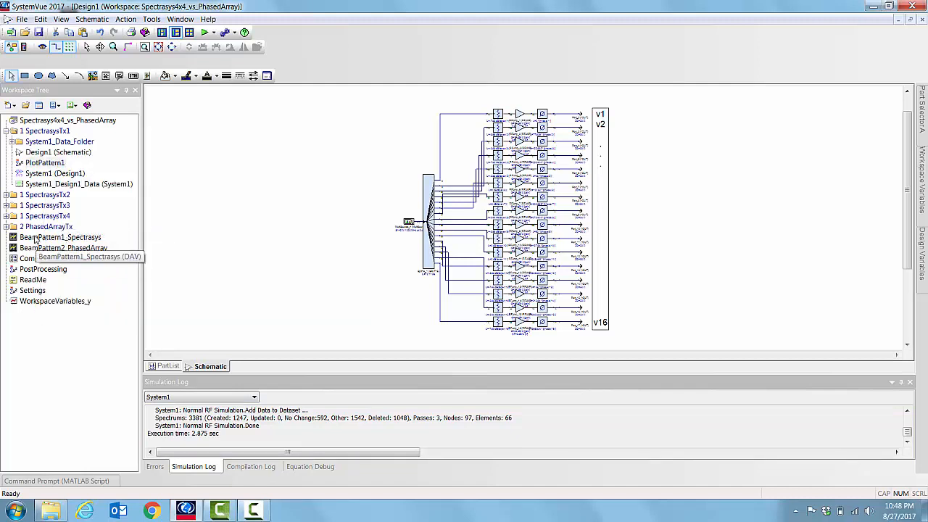
double_click(61, 238)
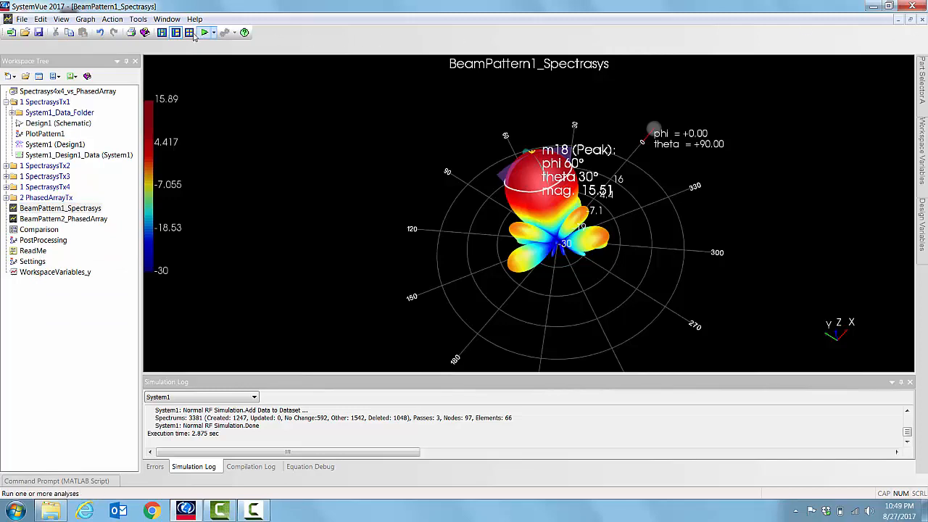
left_click(167, 19)
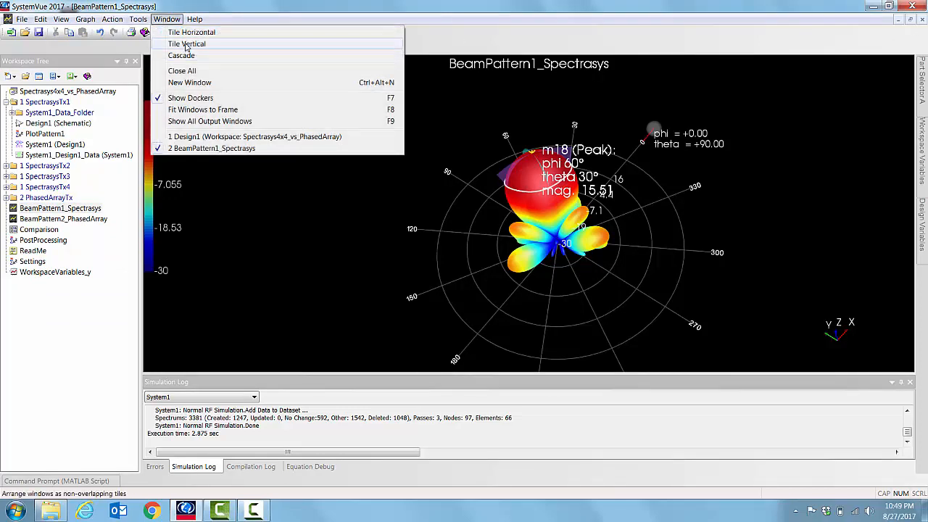
Step: Tile the beam pattern plot and the schematic vertically side by side
left_click(186, 43)
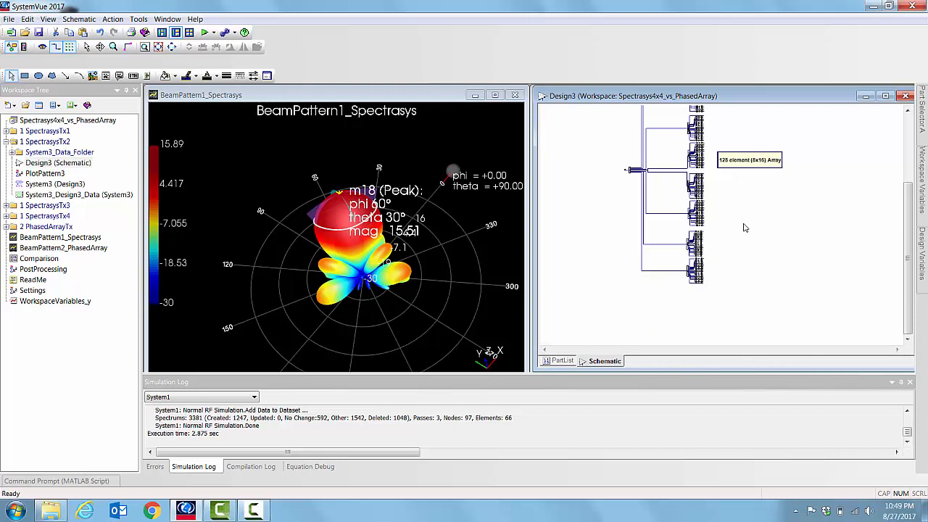
mouse_move(508, 238)
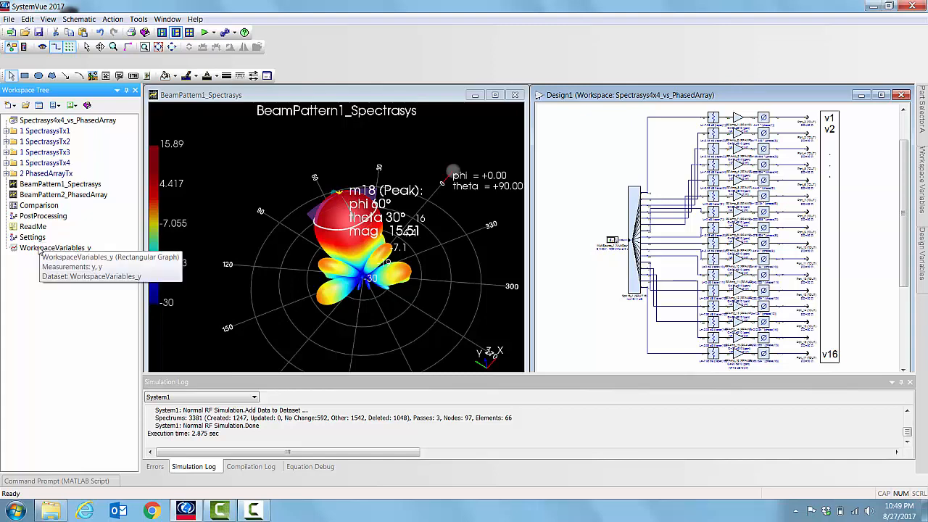
Step: Show the WorkspaceVariables_y simulation-time-vs-array-size graph maximized
double_click(55, 247)
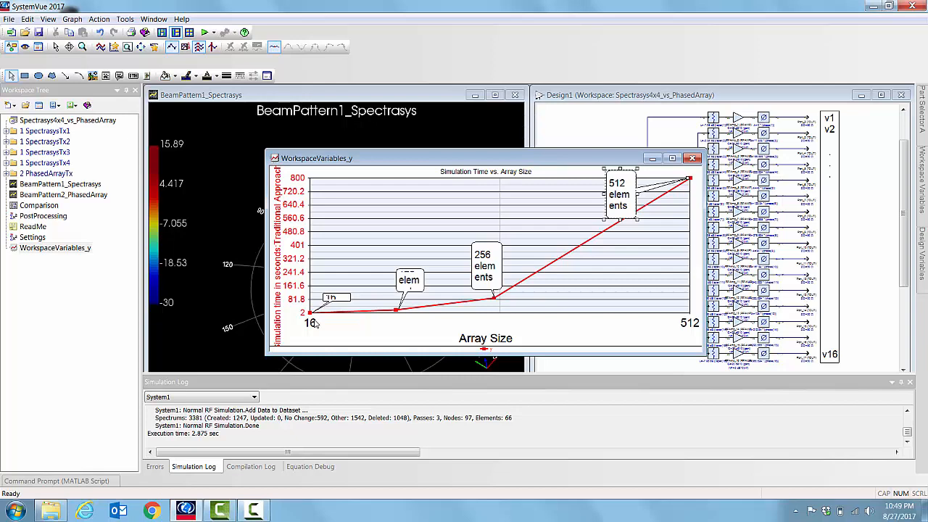
left_click(682, 158)
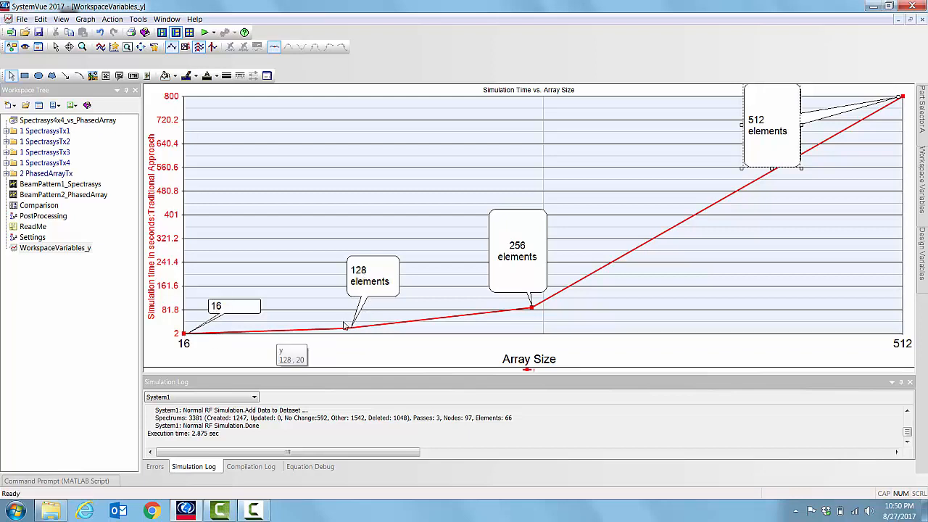
mouse_move(516, 250)
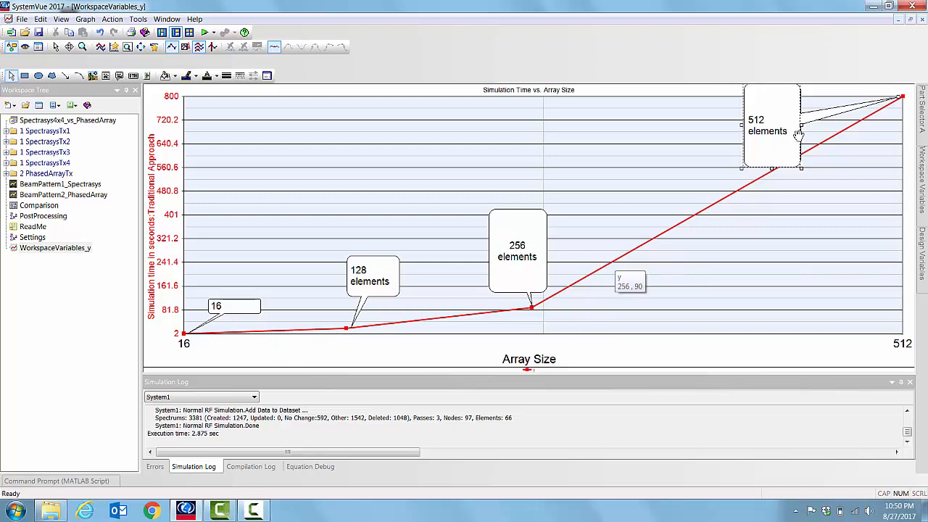
mouse_move(771, 142)
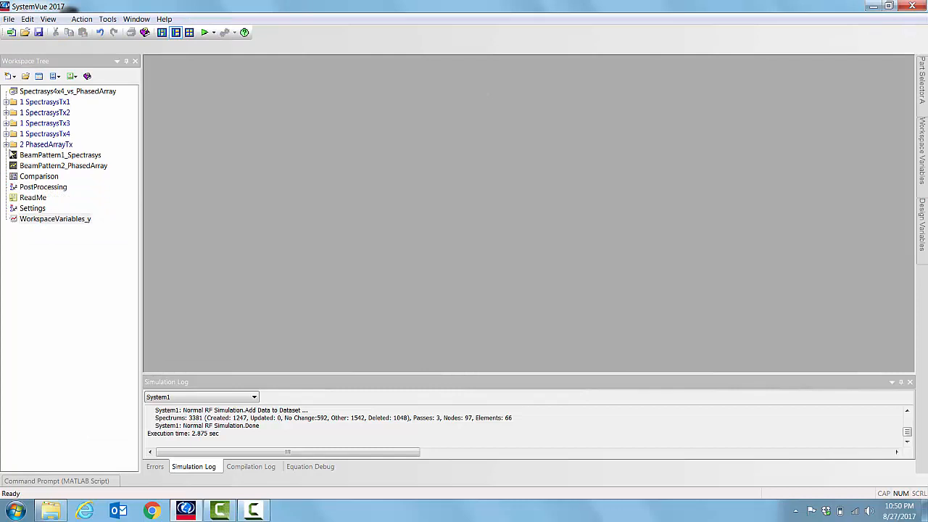
Step: Open the Design2 Phased Array 100 x 100 schematic from the 2 PhasedArrayTx folder
left_click(6, 145)
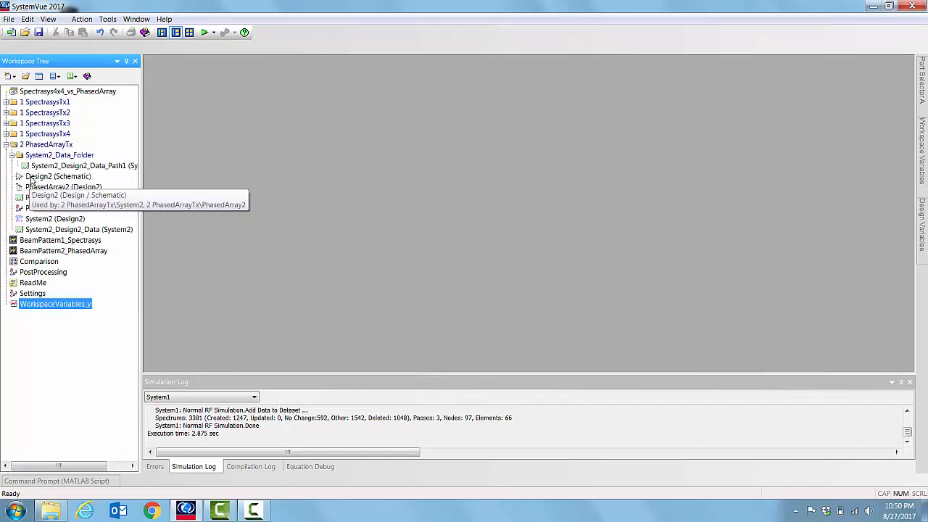
double_click(58, 177)
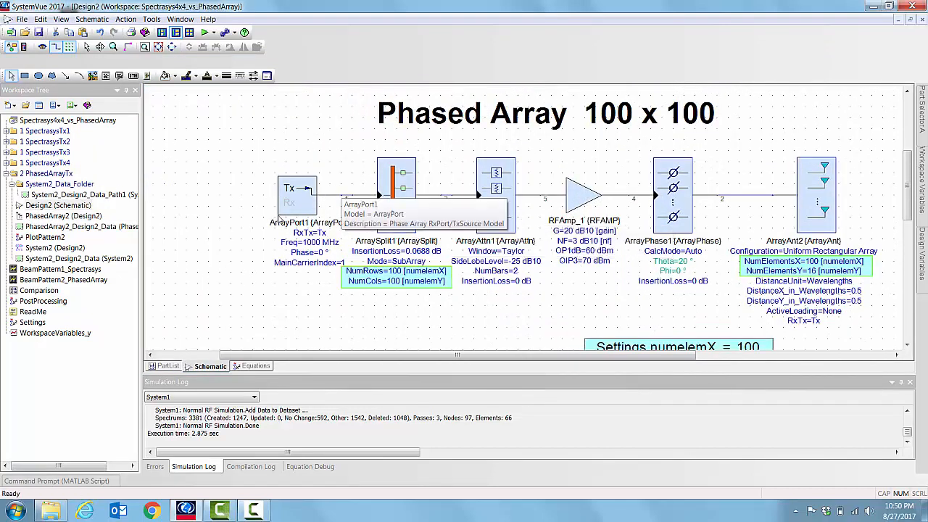
mouse_move(372, 180)
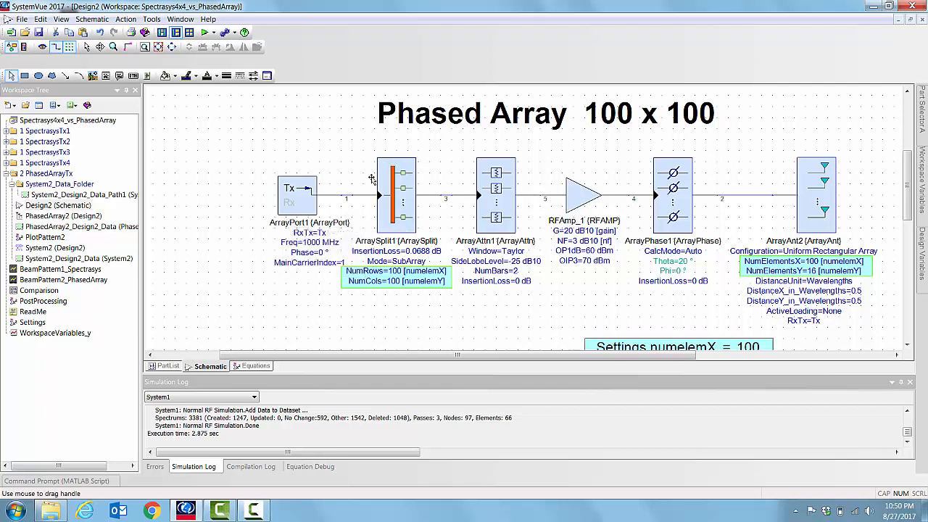
mouse_move(420, 176)
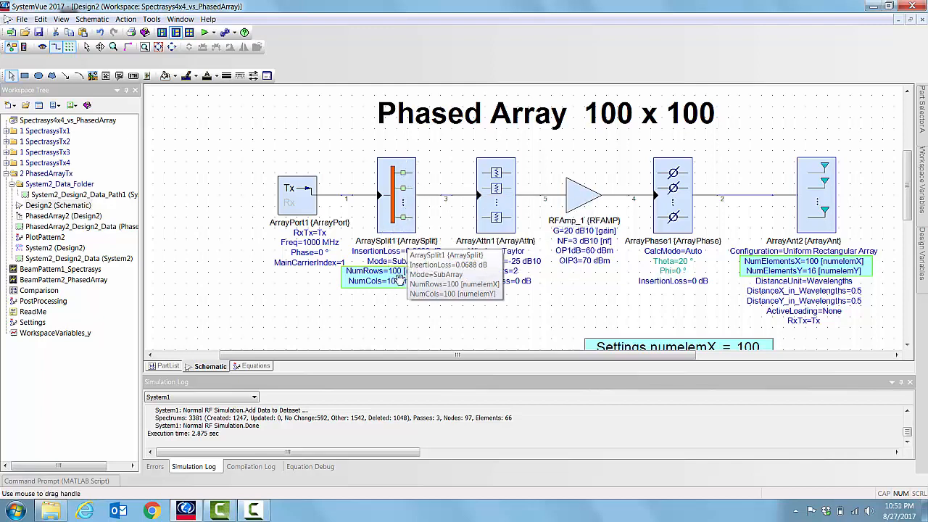
mouse_move(463, 229)
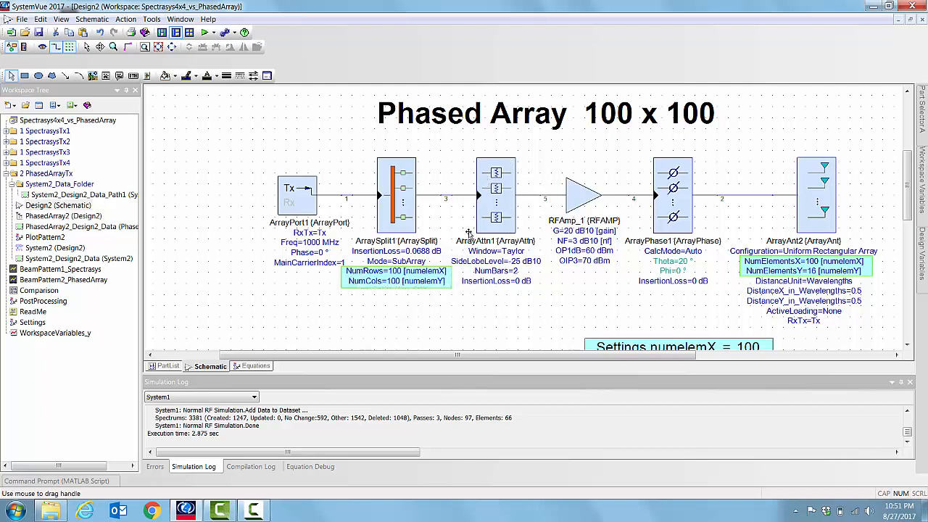
mouse_move(432, 200)
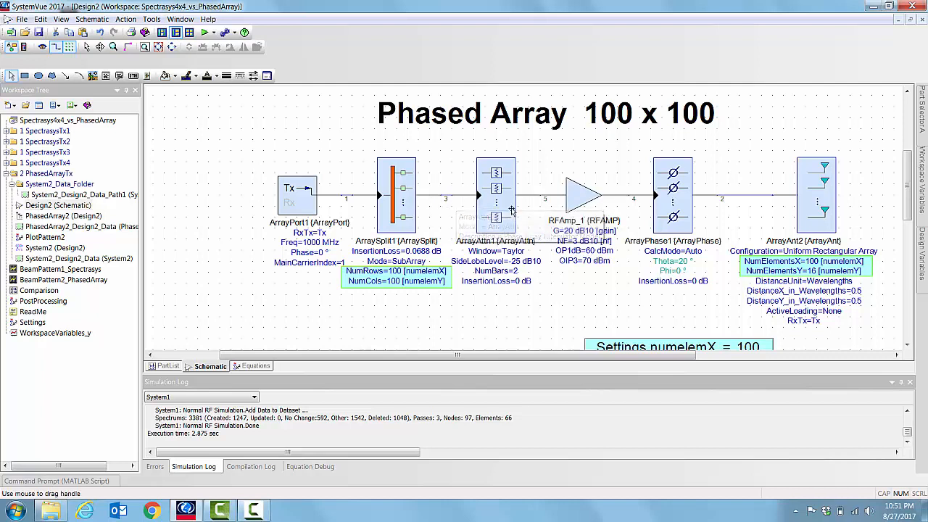
mouse_move(496, 216)
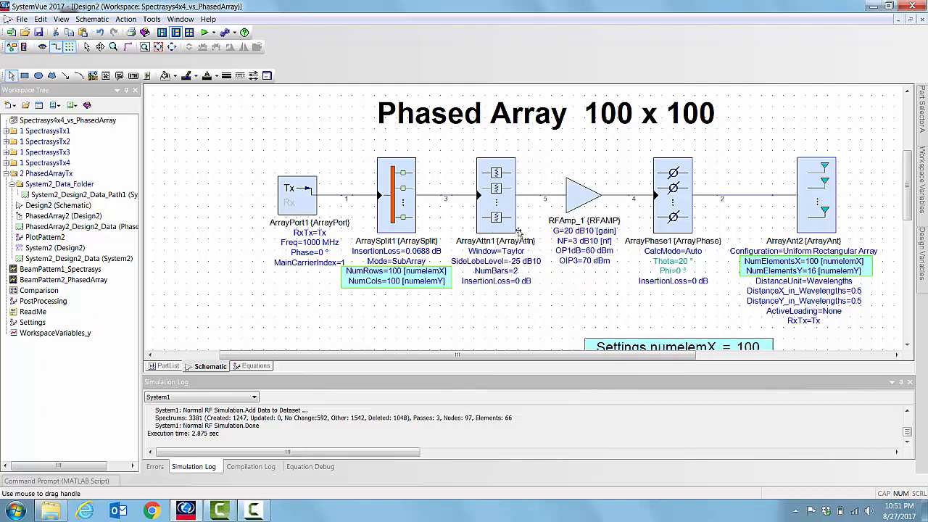
mouse_move(507, 203)
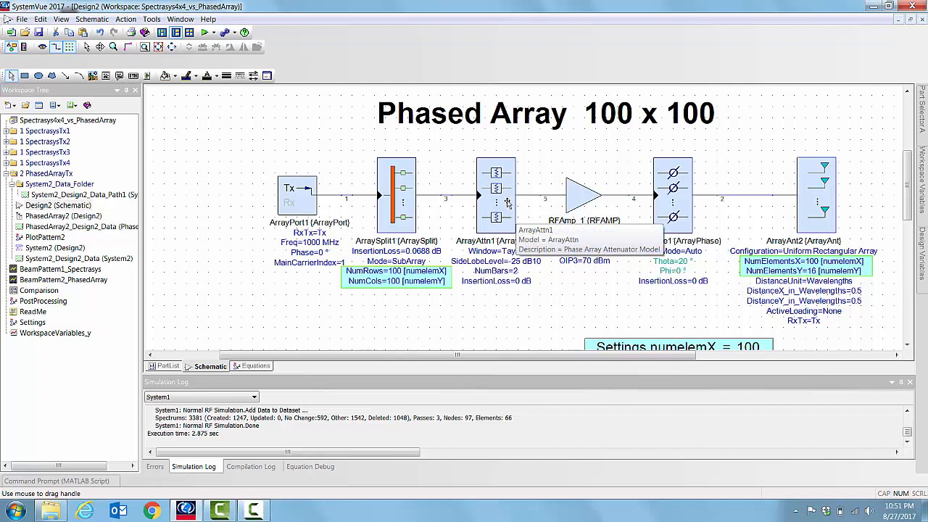
mouse_move(508, 203)
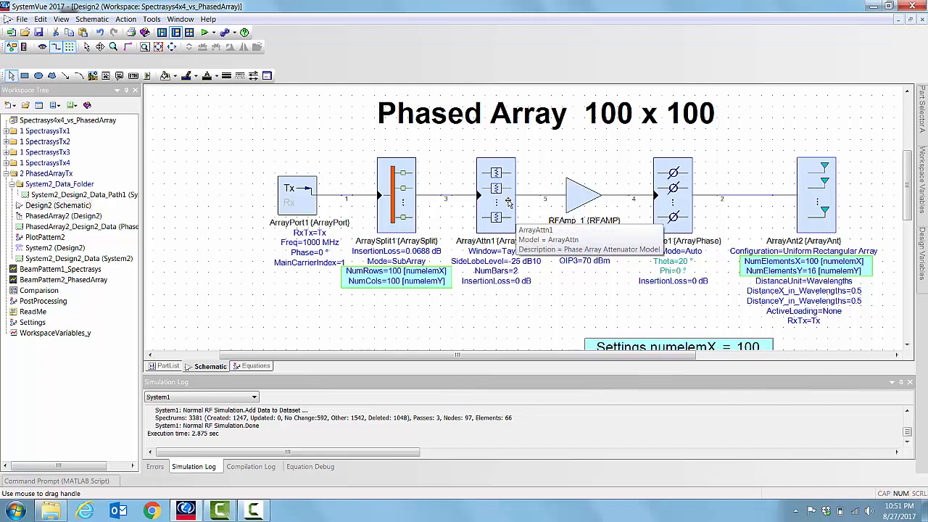
mouse_move(583, 200)
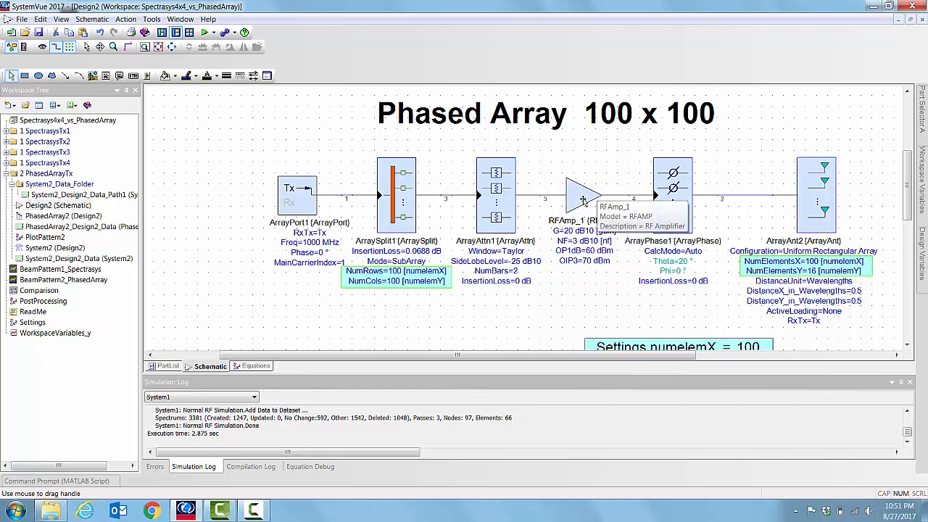
mouse_move(409, 192)
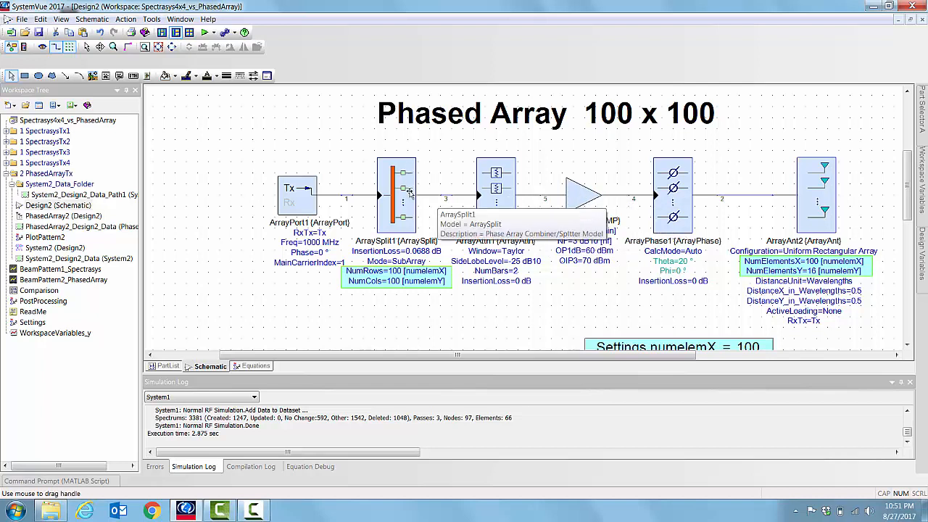
mouse_move(685, 220)
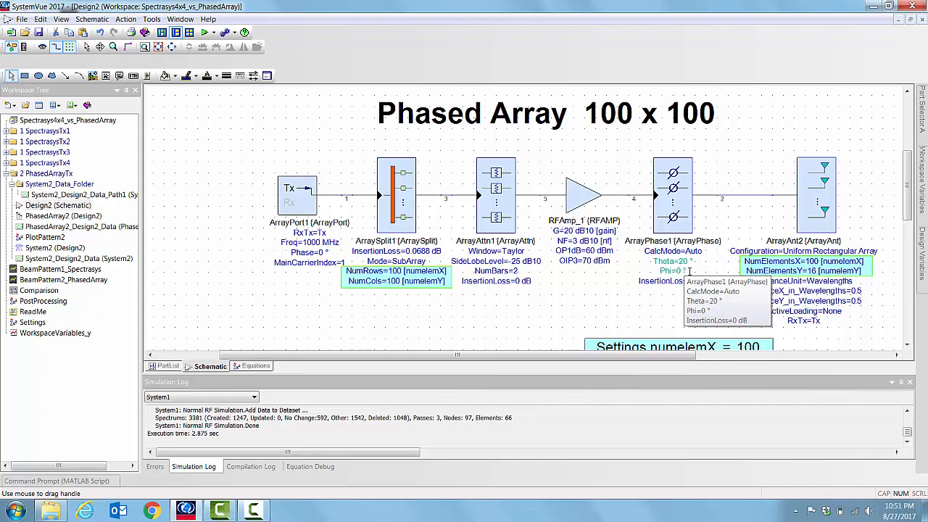
mouse_move(789, 212)
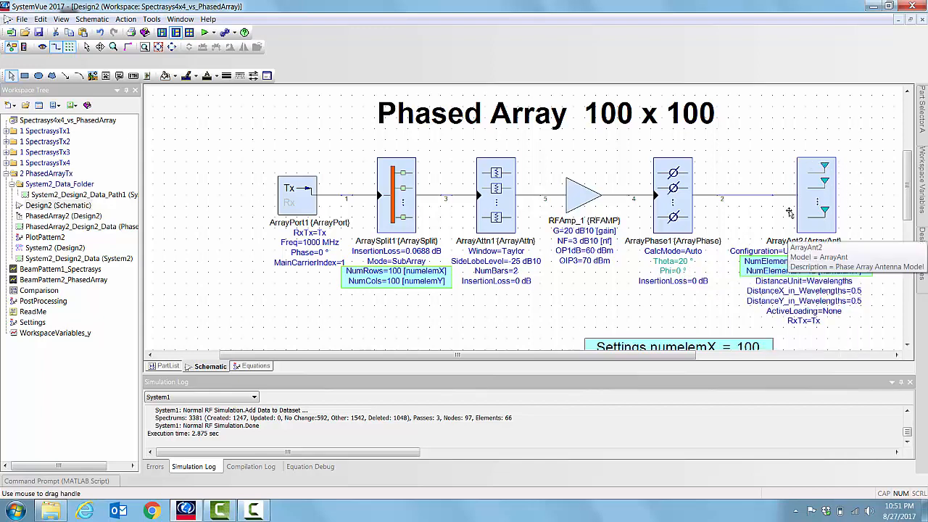
mouse_move(833, 223)
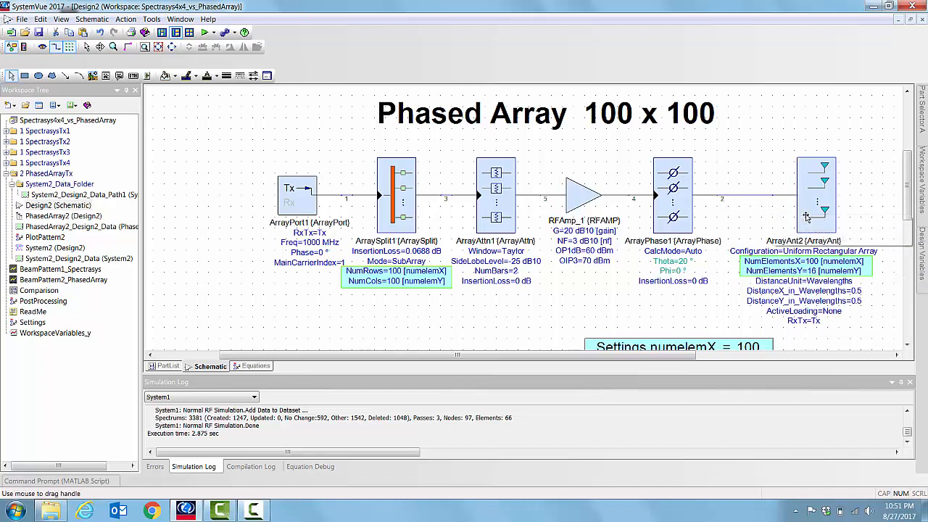
mouse_move(819, 210)
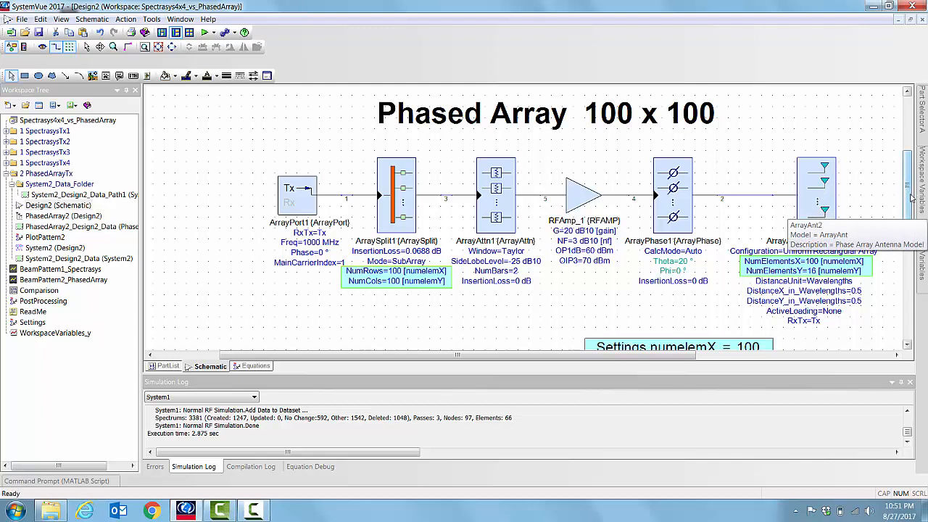
Step: Edit the Settings equations so numelemX and numelemY become 16
scroll("down", 3)
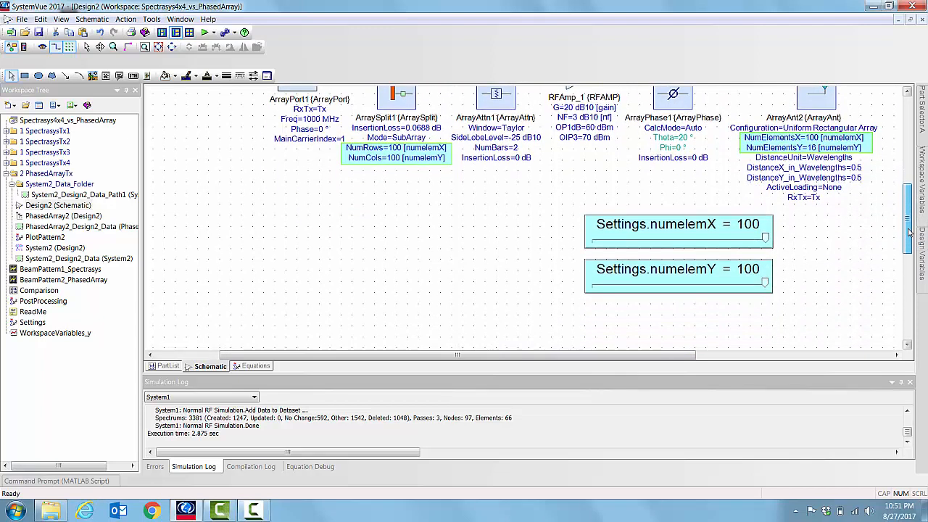
left_click(679, 232)
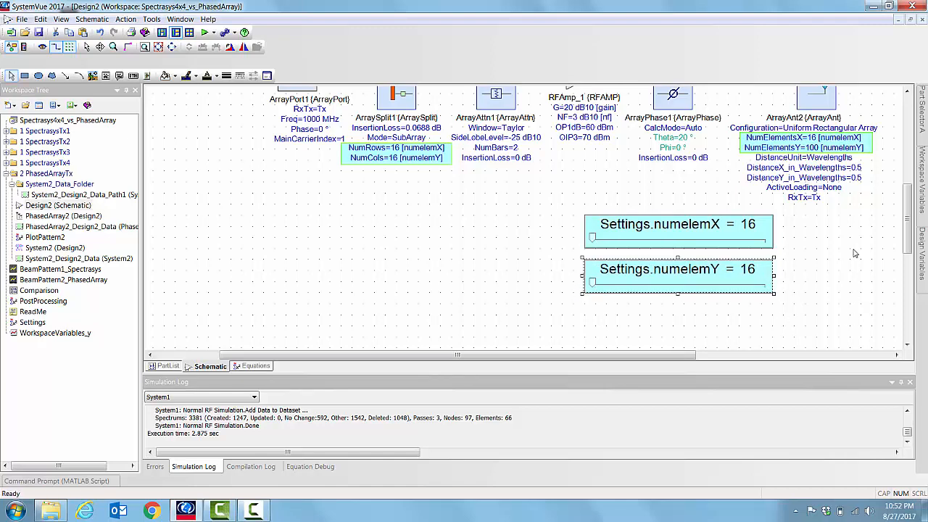
scroll("down", 3)
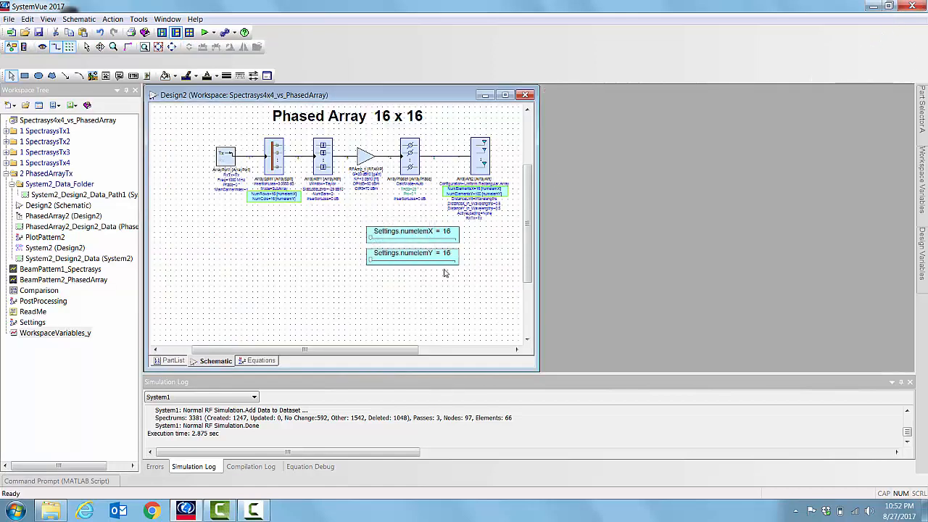
mouse_move(55, 248)
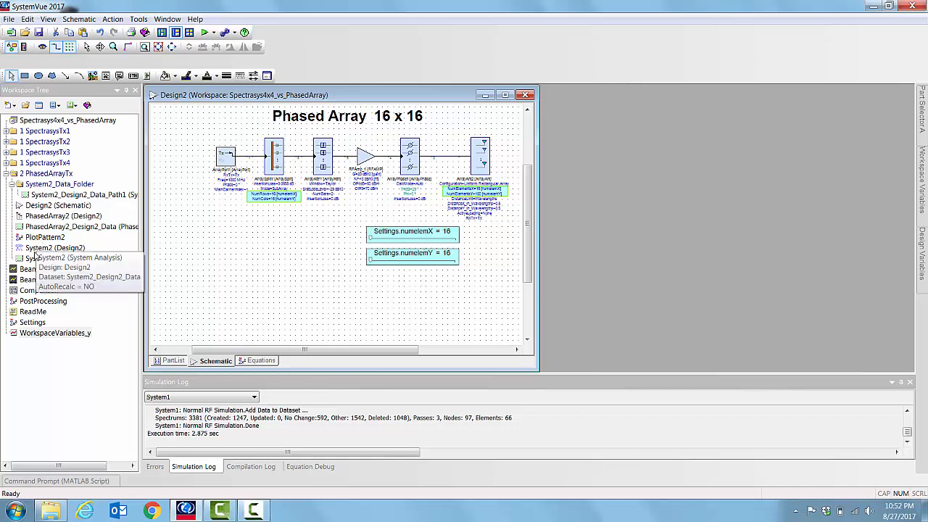
Step: Run the PhasedArray2 analysis for the 16 x 16 array via Run (calculate now), twice
right_click(55, 216)
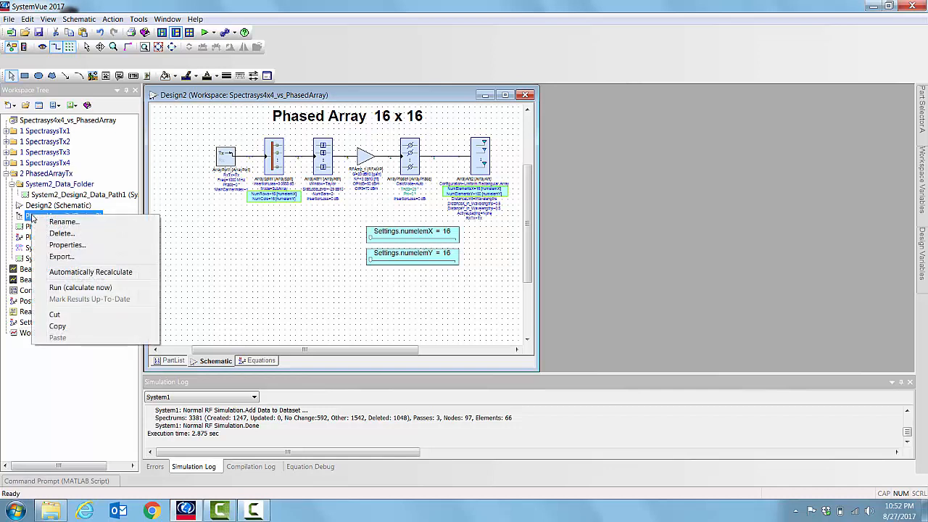
left_click(326, 277)
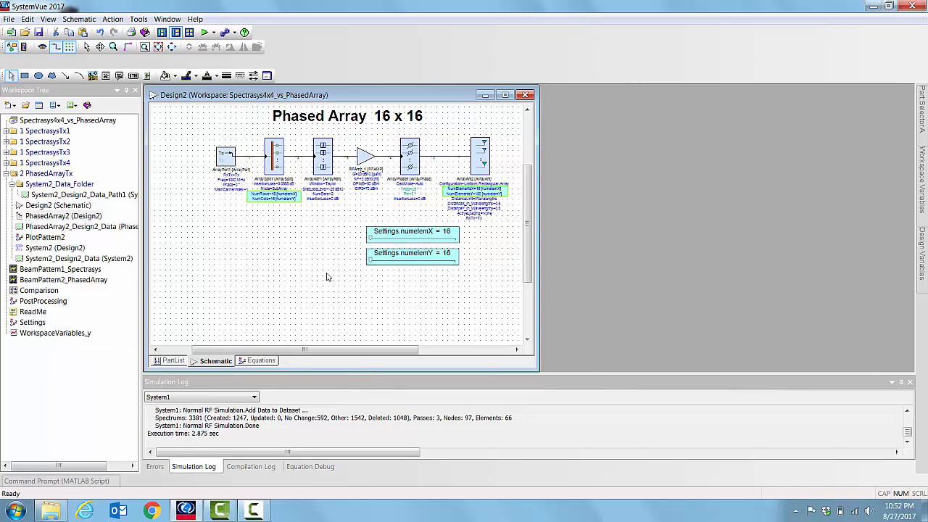
right_click(64, 214)
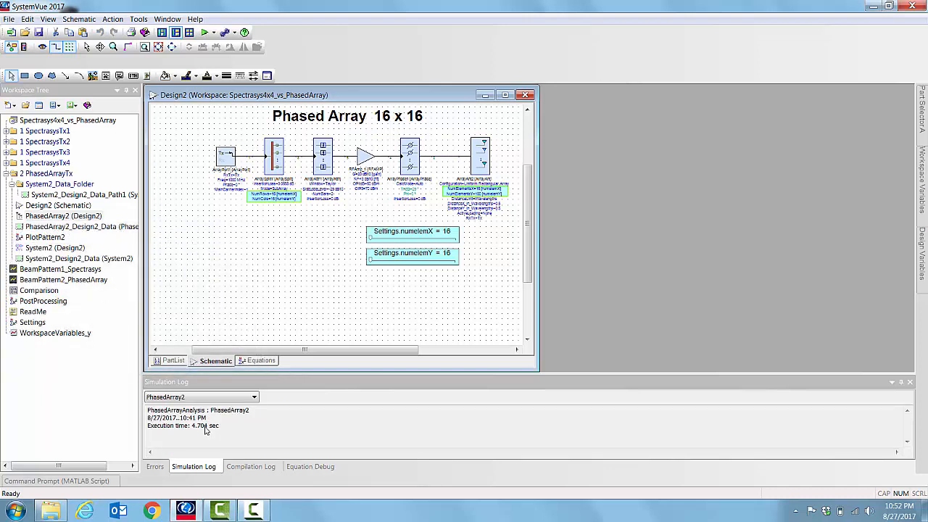
right_click(63, 216)
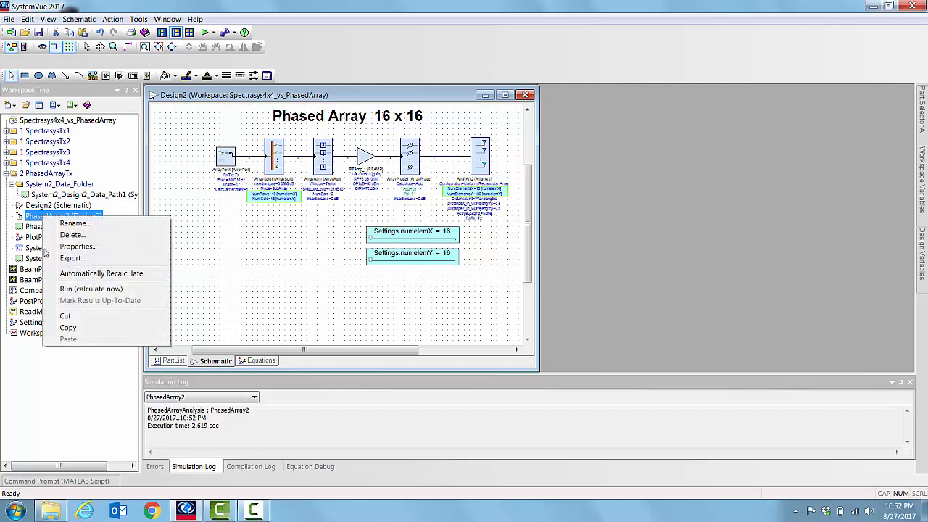
left_click(256, 260)
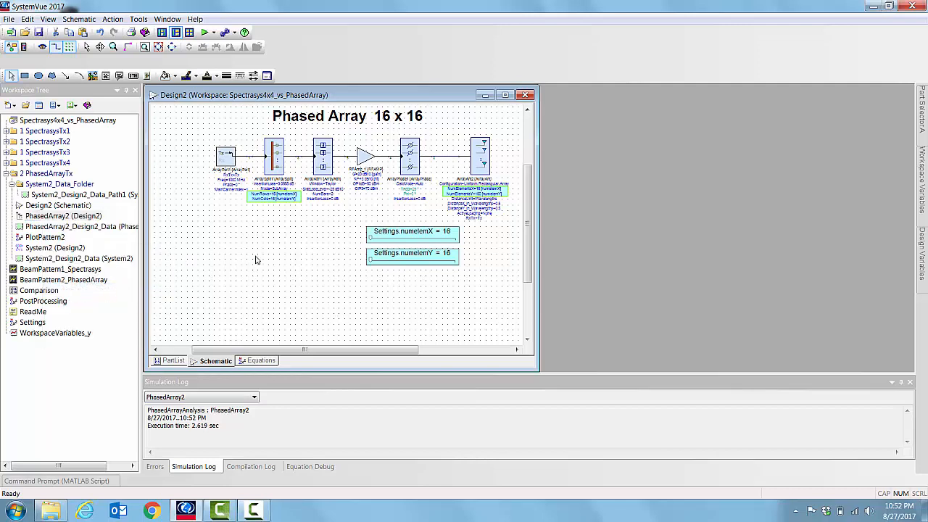
left_click(206, 32)
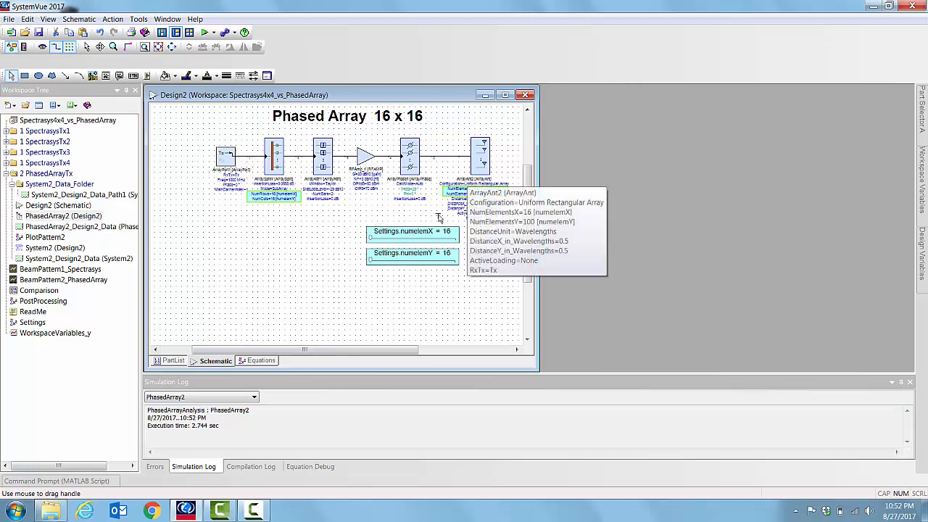
mouse_move(63, 280)
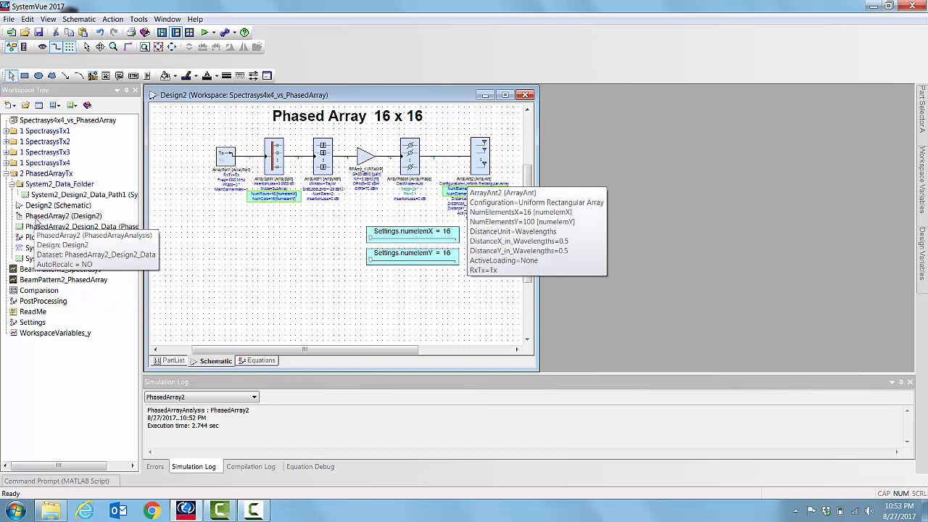
Step: Display the BeamPattern2_PhasedArray 3D plot and add a Maximum marker
right_click(45, 237)
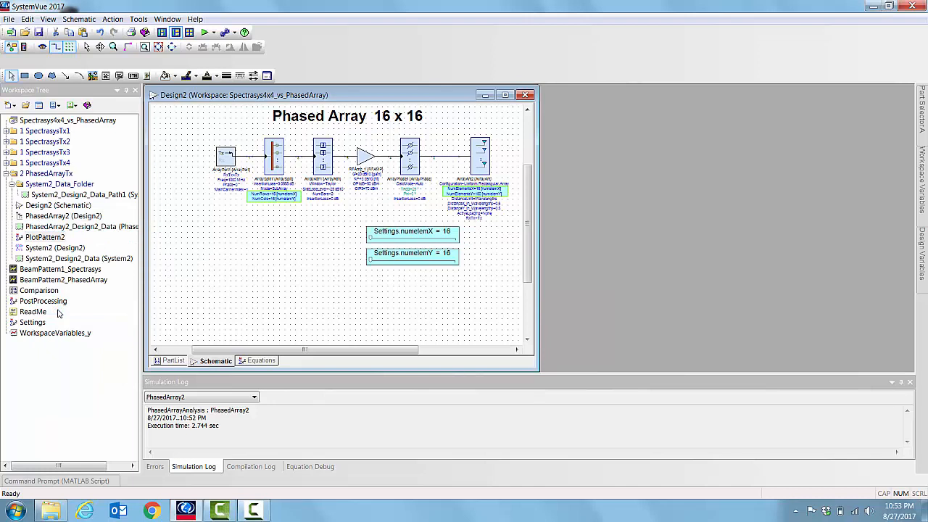
left_click(64, 278)
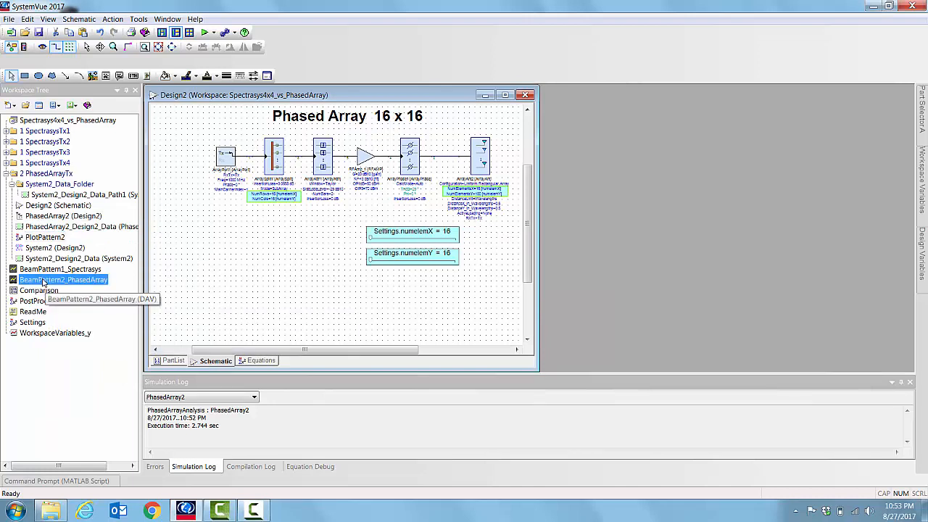
double_click(64, 278)
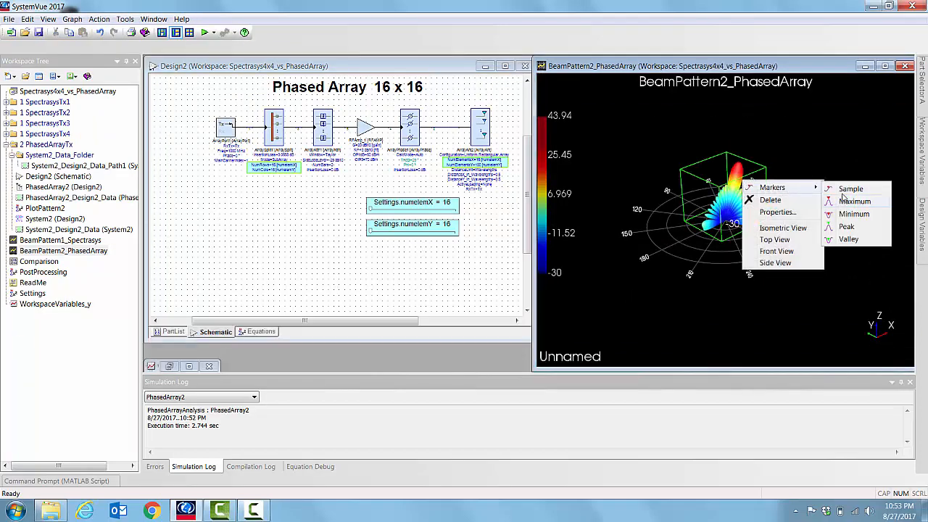
left_click(856, 200)
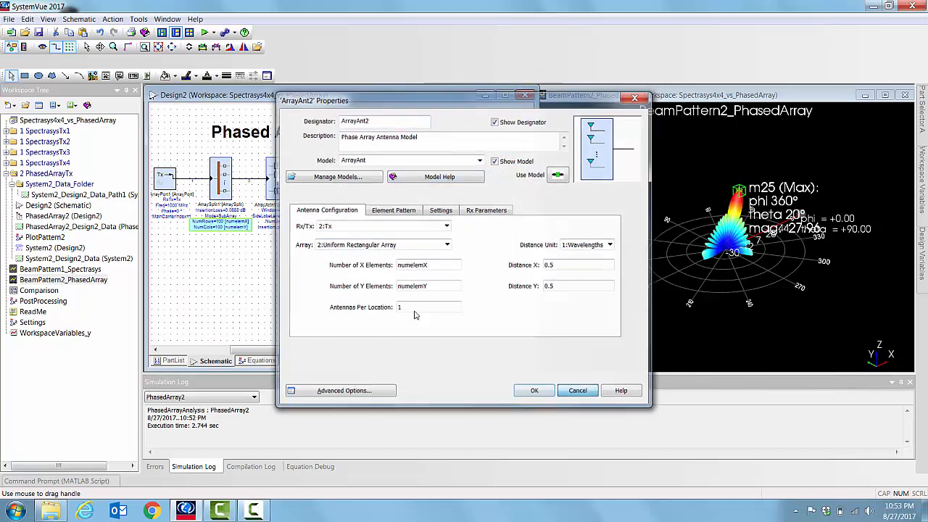
Step: Restore ArrayAnt2 to 100 x 100 elements and run the PhasedArray2 analysis
left_click(534, 391)
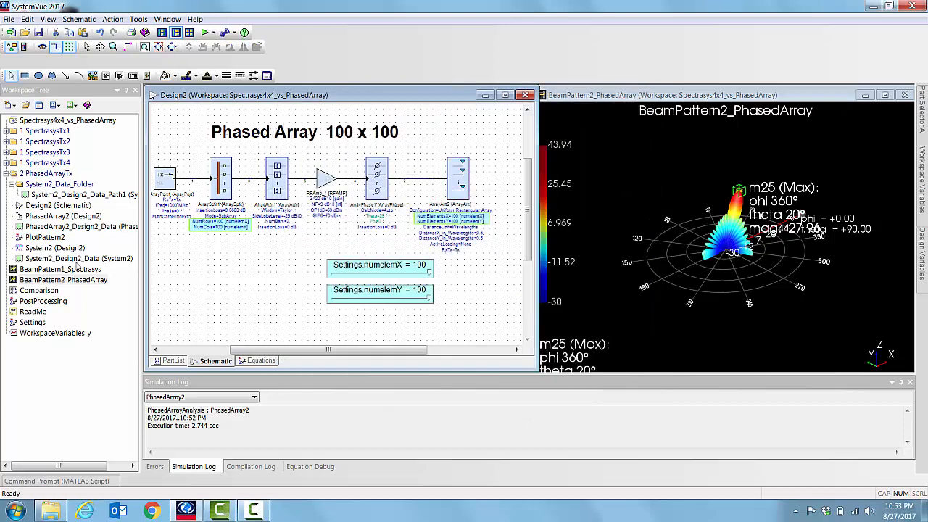
right_click(64, 215)
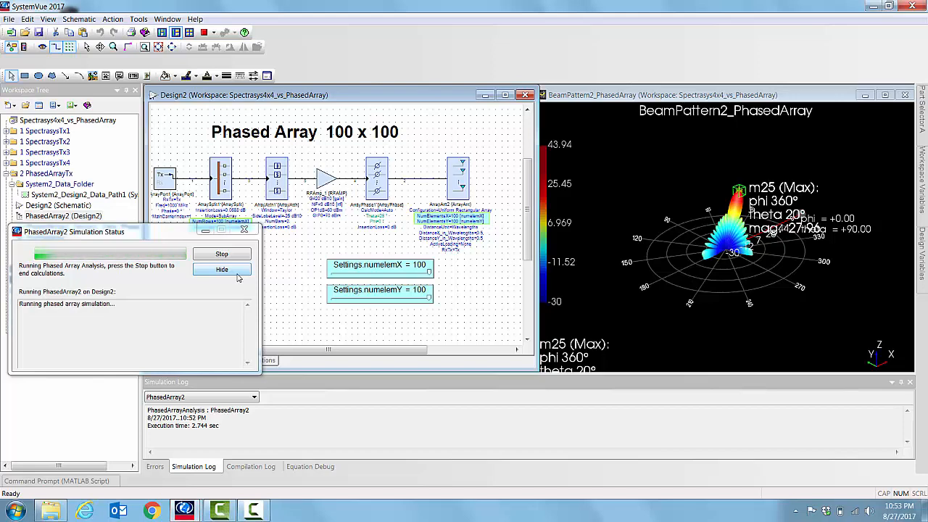
Step: Hide the progress window while the 100 x 100 analysis finishes and the beam pattern refreshes
left_click(222, 270)
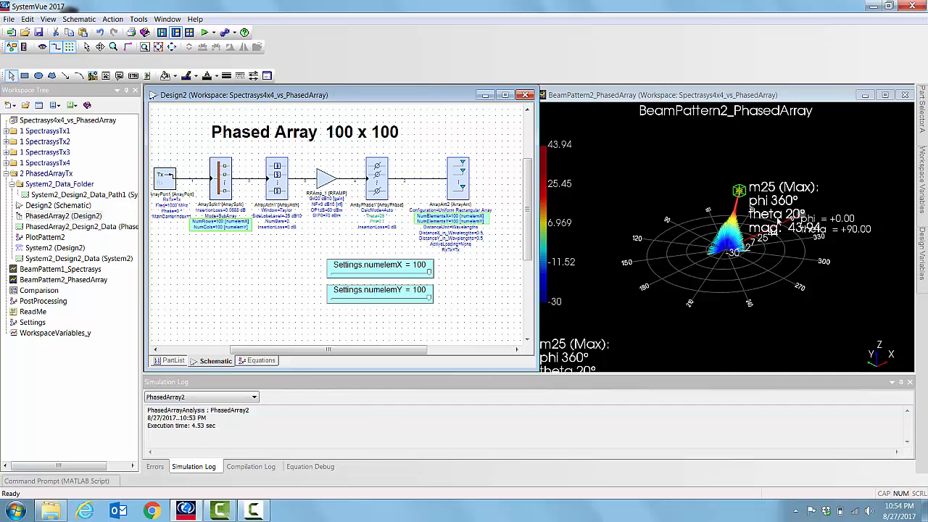
mouse_move(777, 221)
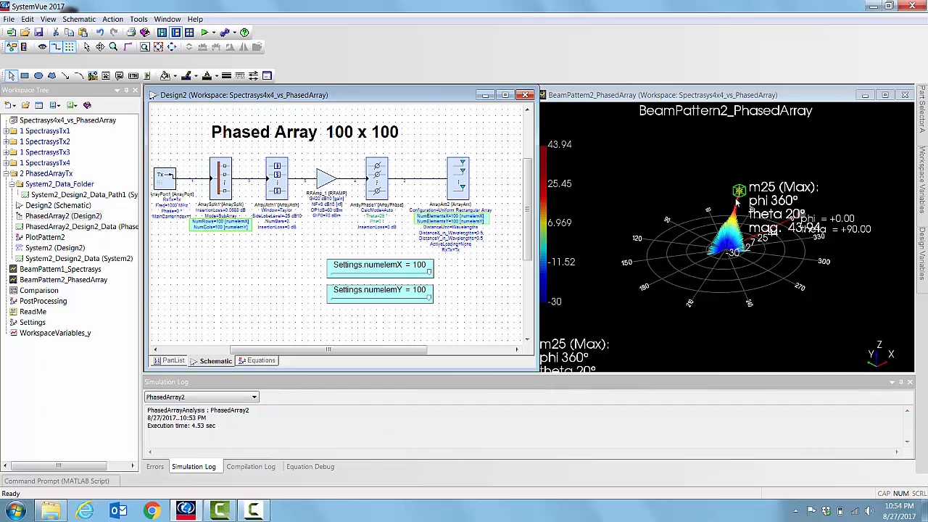